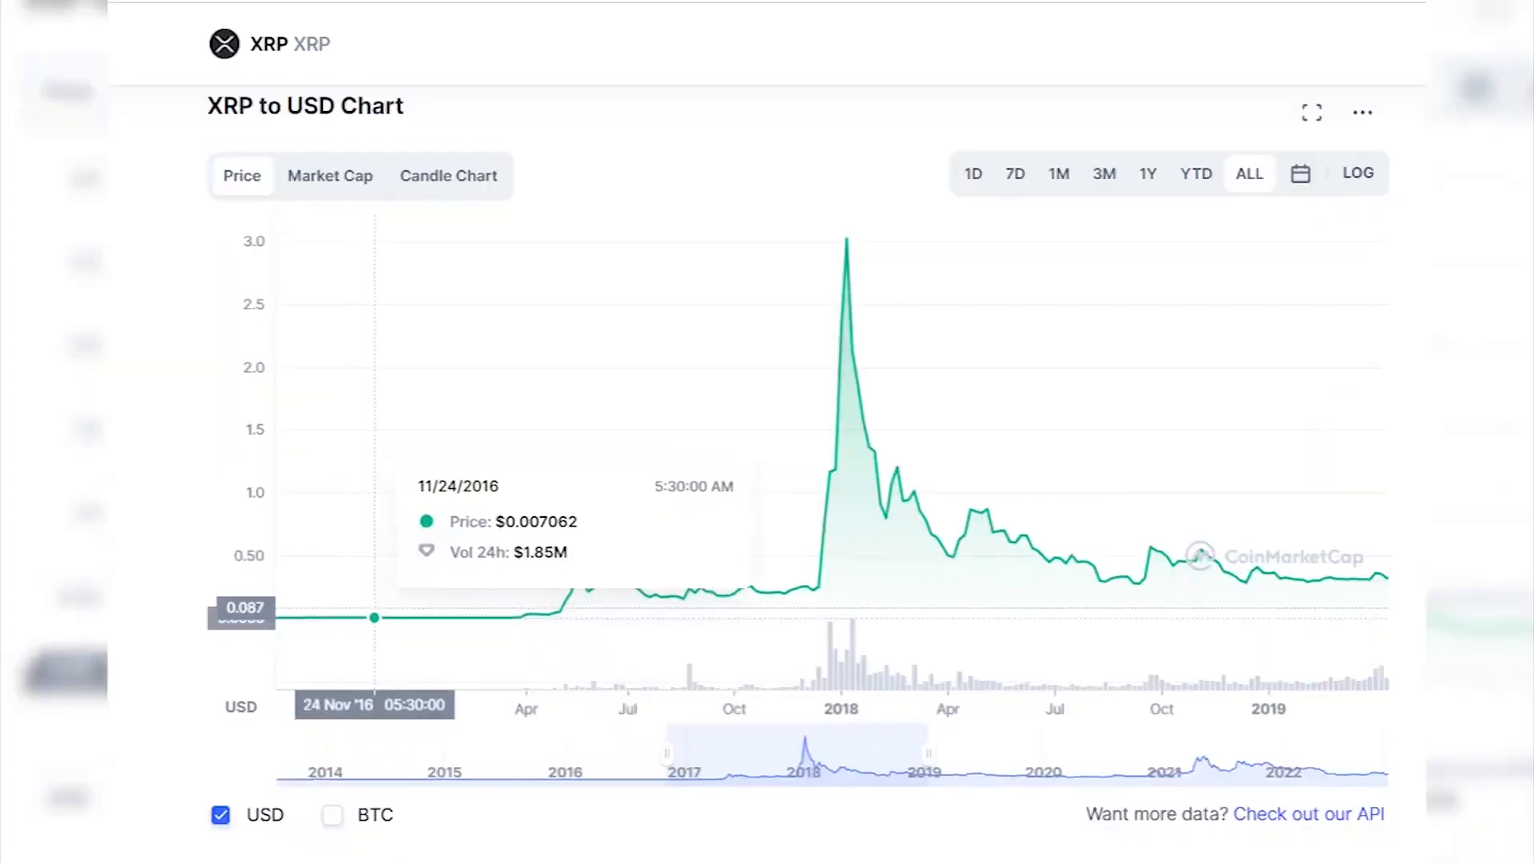
{"action": "mouse_move", "coordinate": [459, 617]}
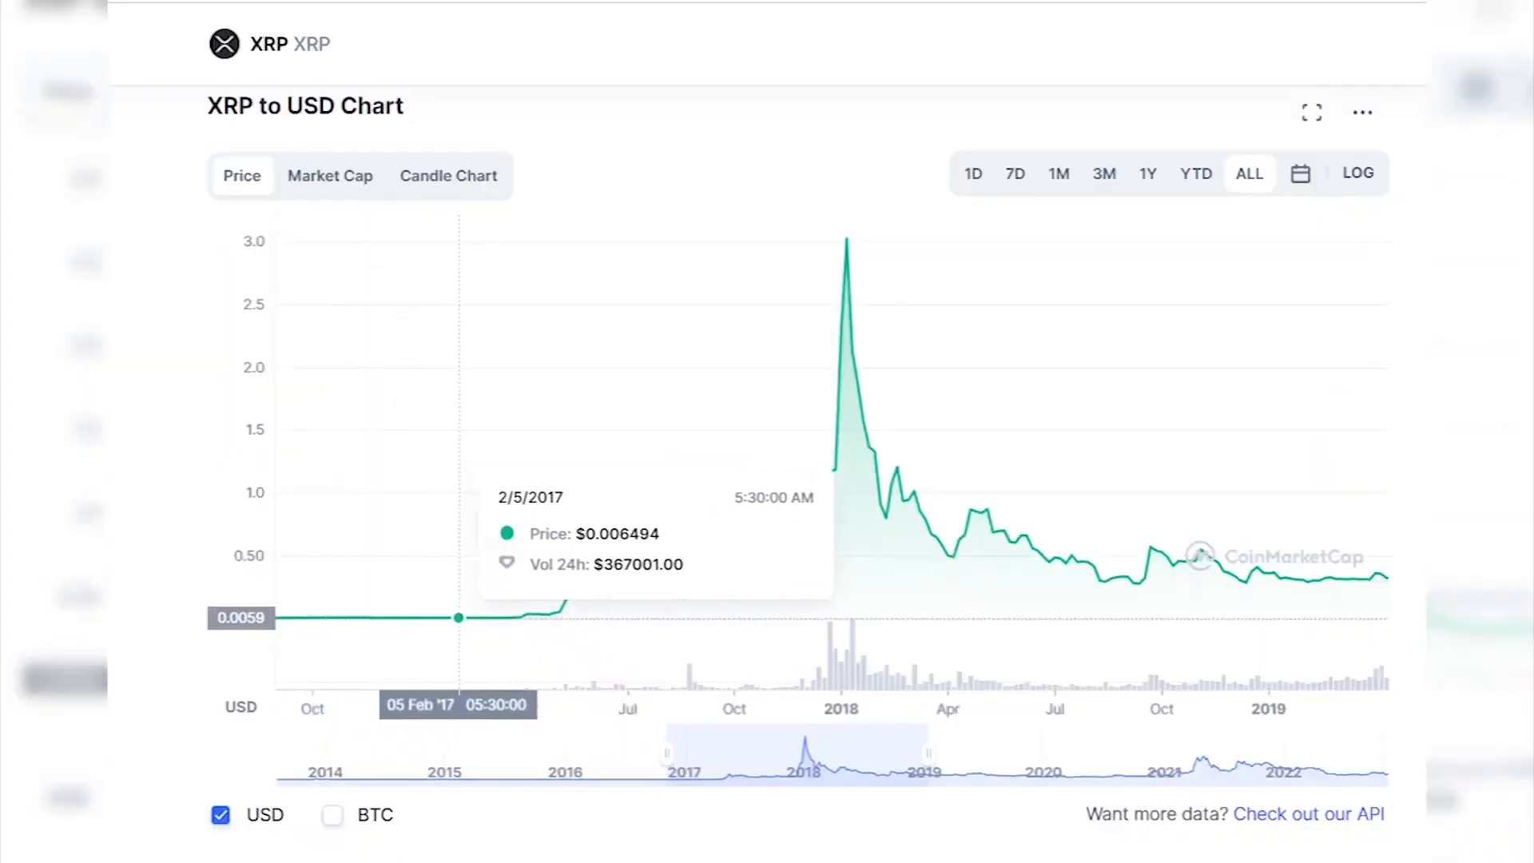
{"action": "mouse_move", "coordinate": [543, 613]}
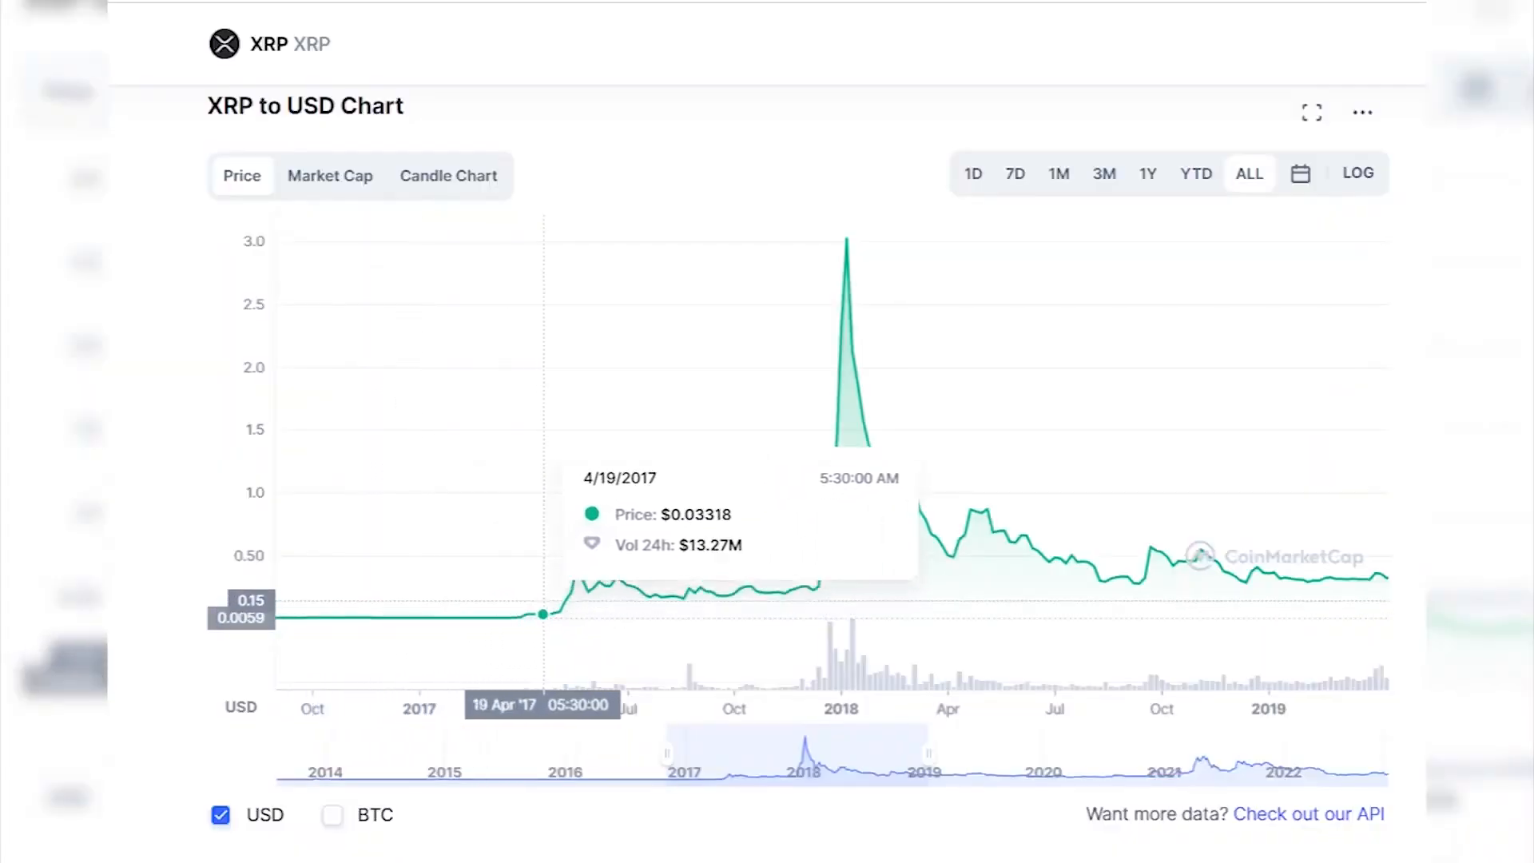
{"action": "mouse_move", "coordinate": [607, 604]}
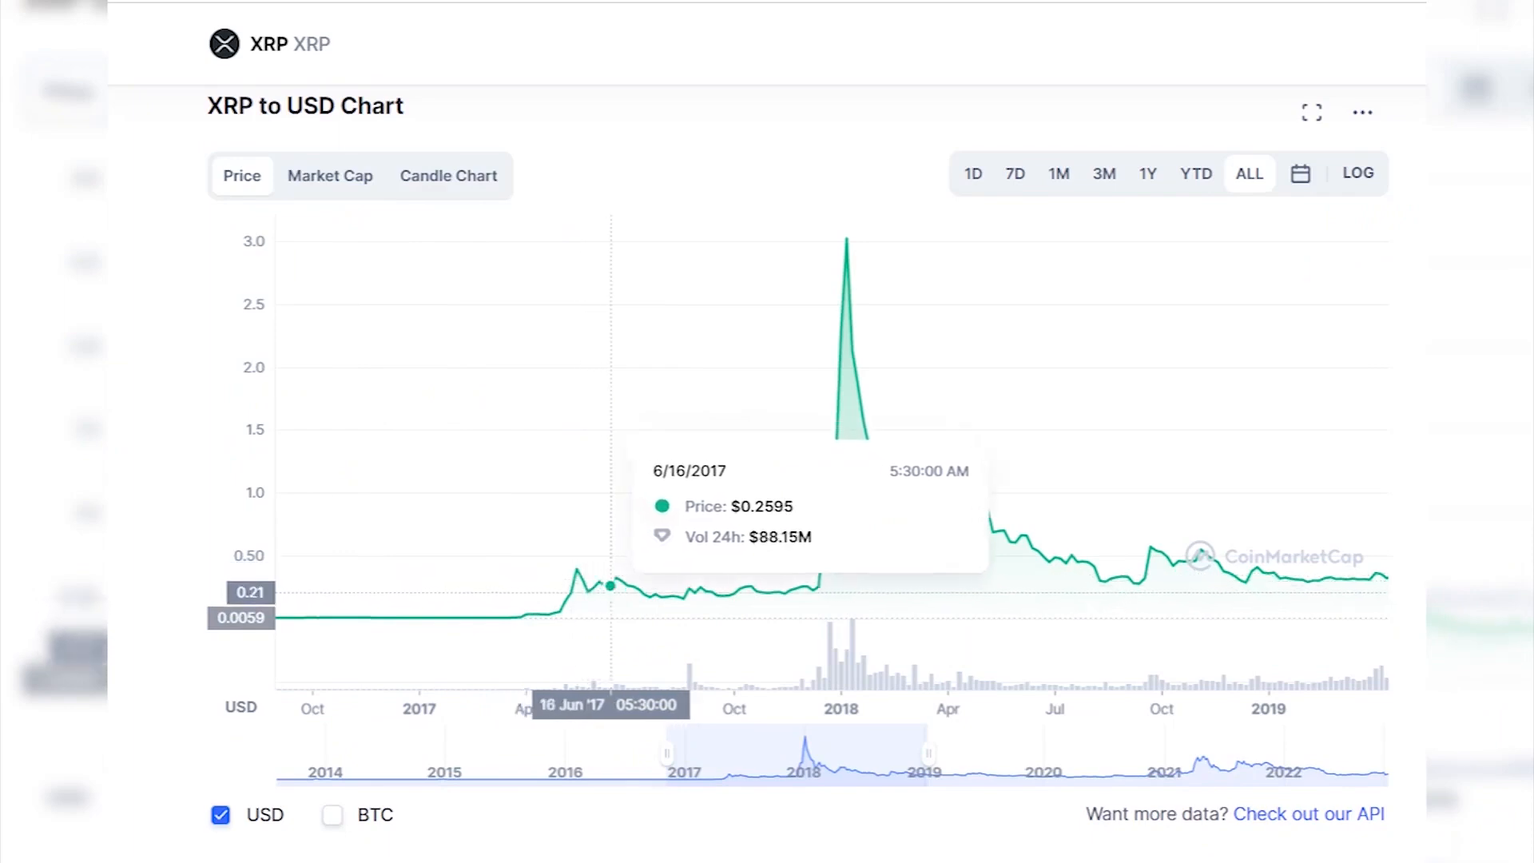
{"action": "mouse_move", "coordinate": [677, 617]}
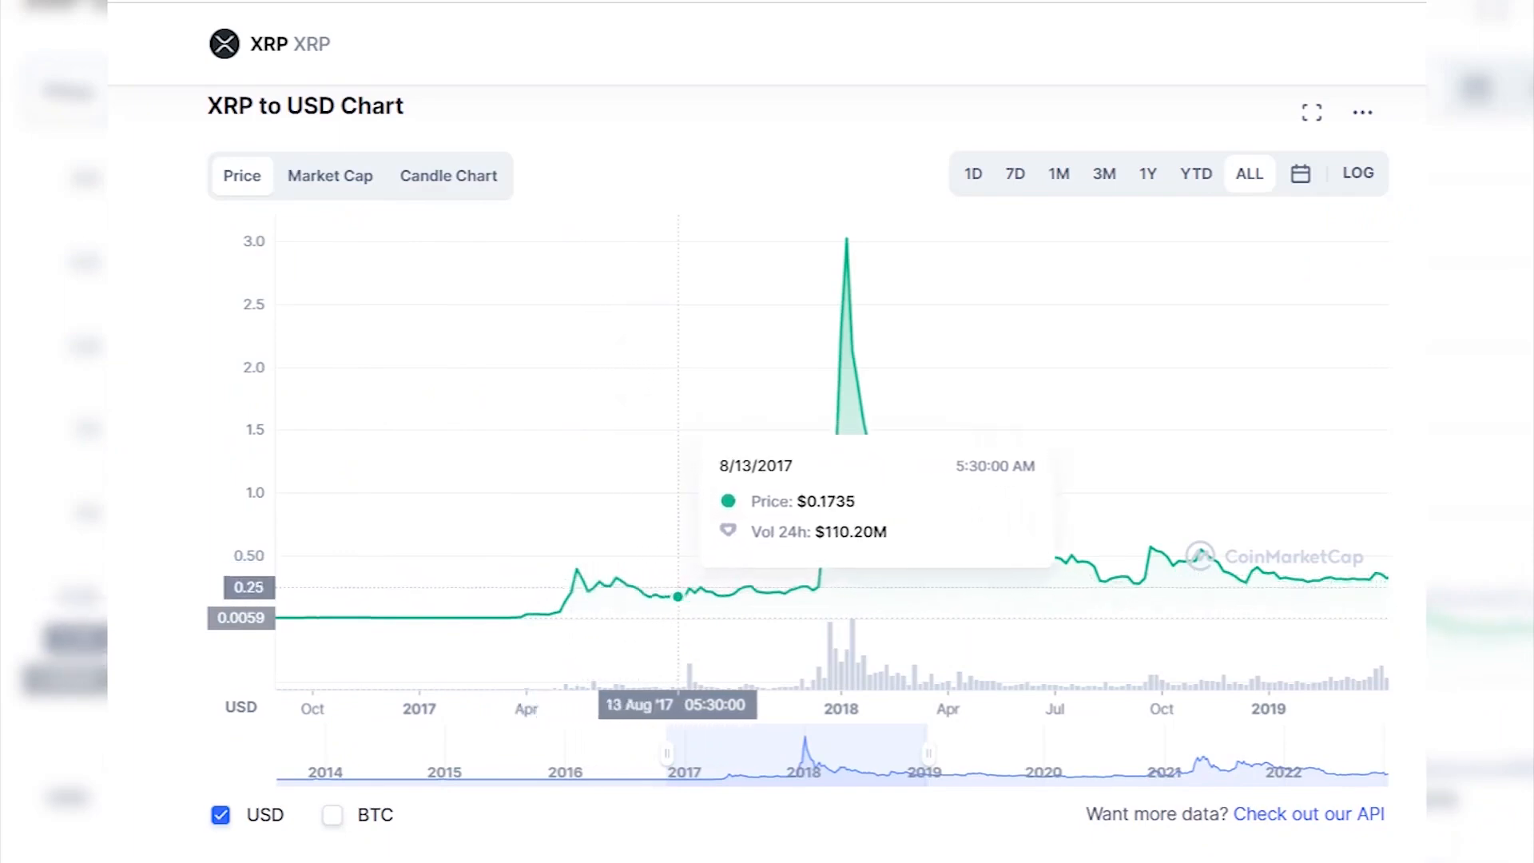
{"action": "mouse_move", "coordinate": [738, 607]}
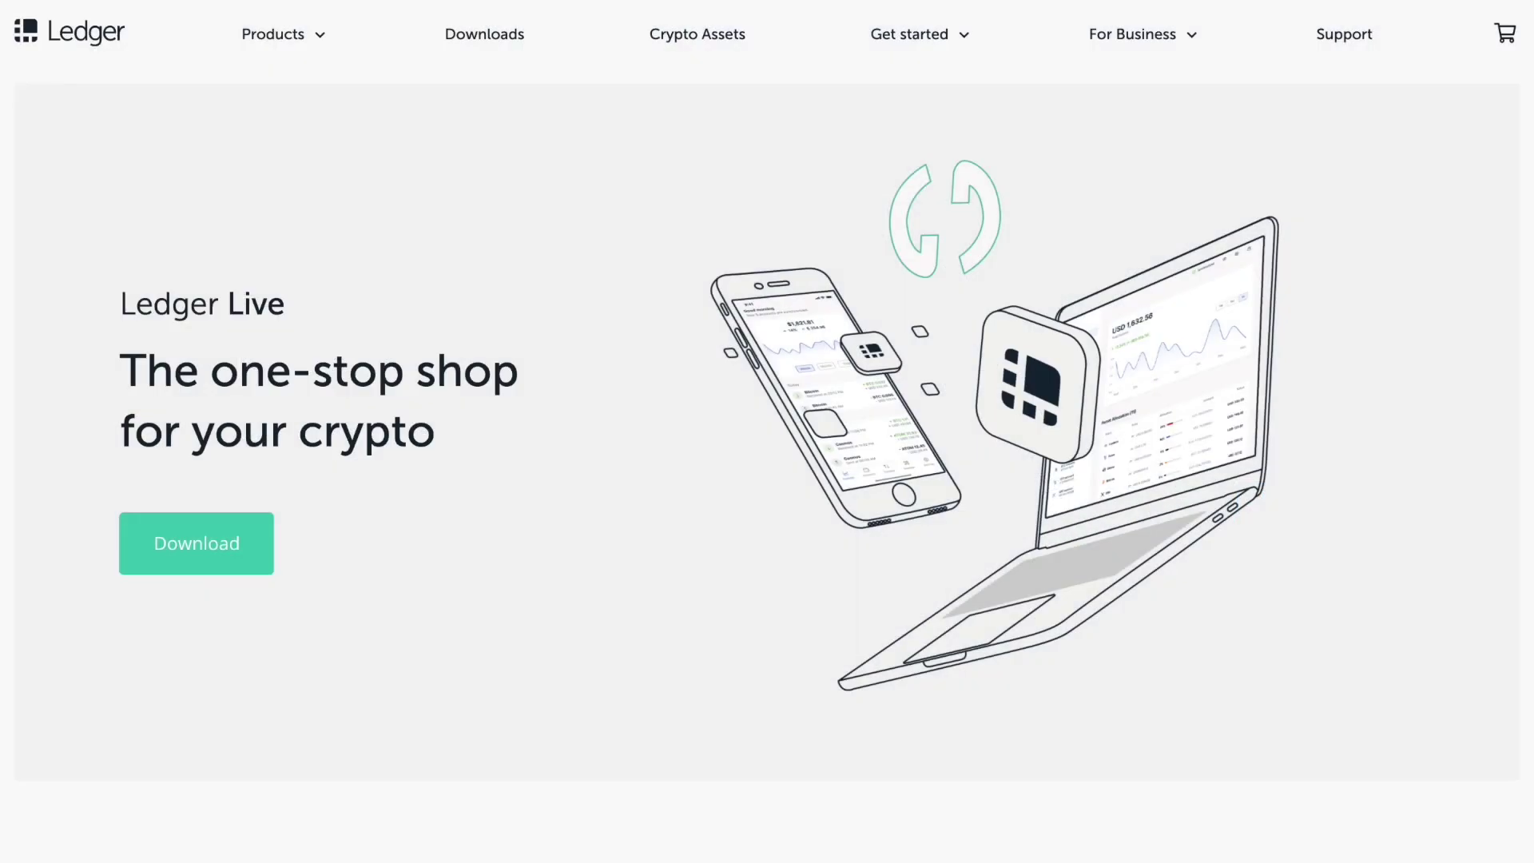
- Reveal the Ledger Live download options for Windows, Mac, Linux and mobile on the setup page
{"action": "scroll", "scroll_direction": "down", "scroll_amount": 3}
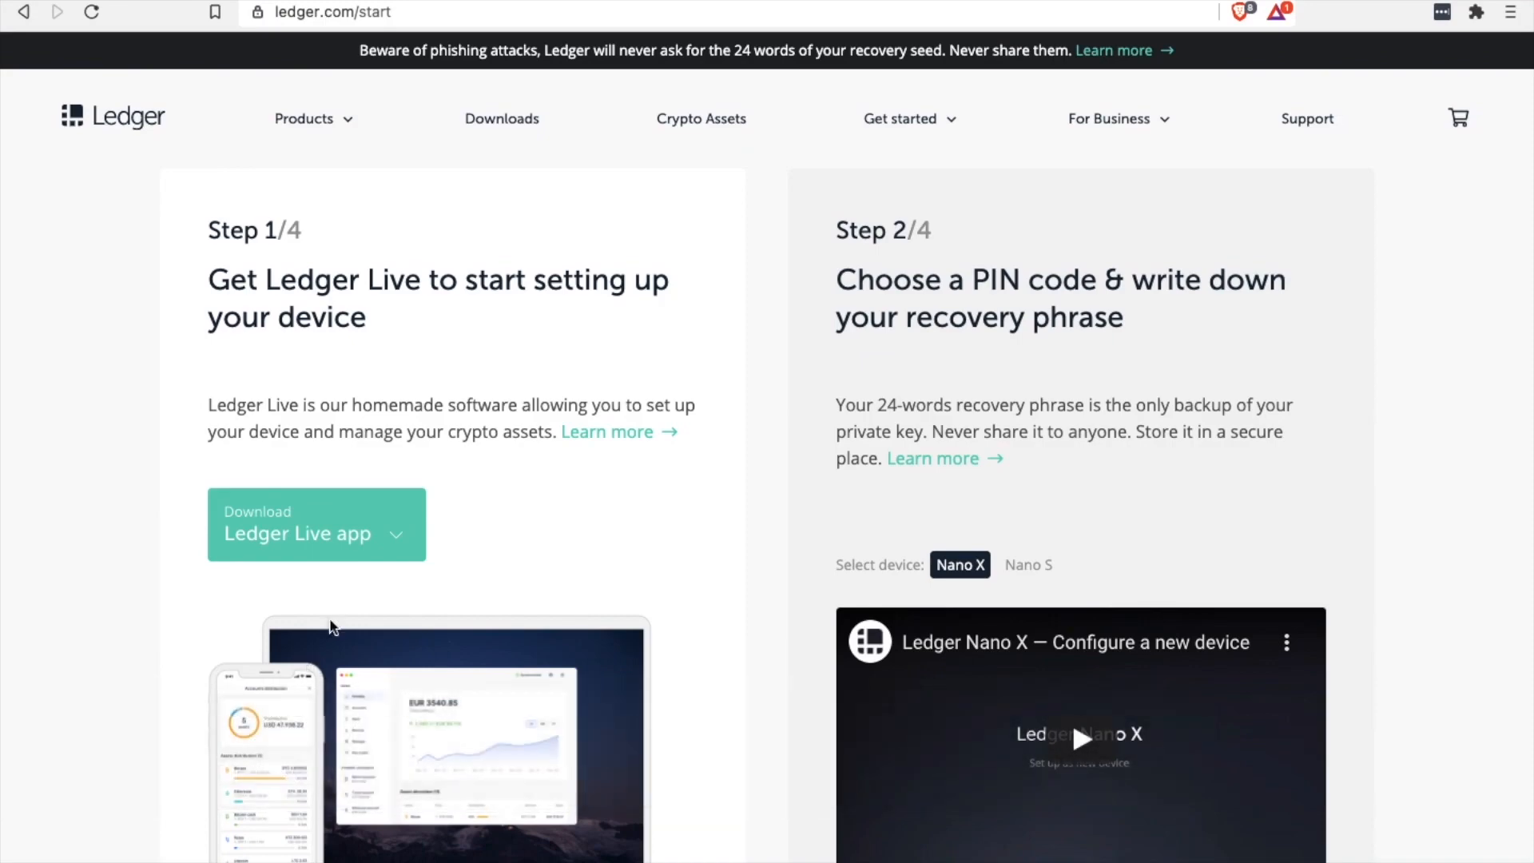
{"action": "left_click", "coordinate": [316, 524]}
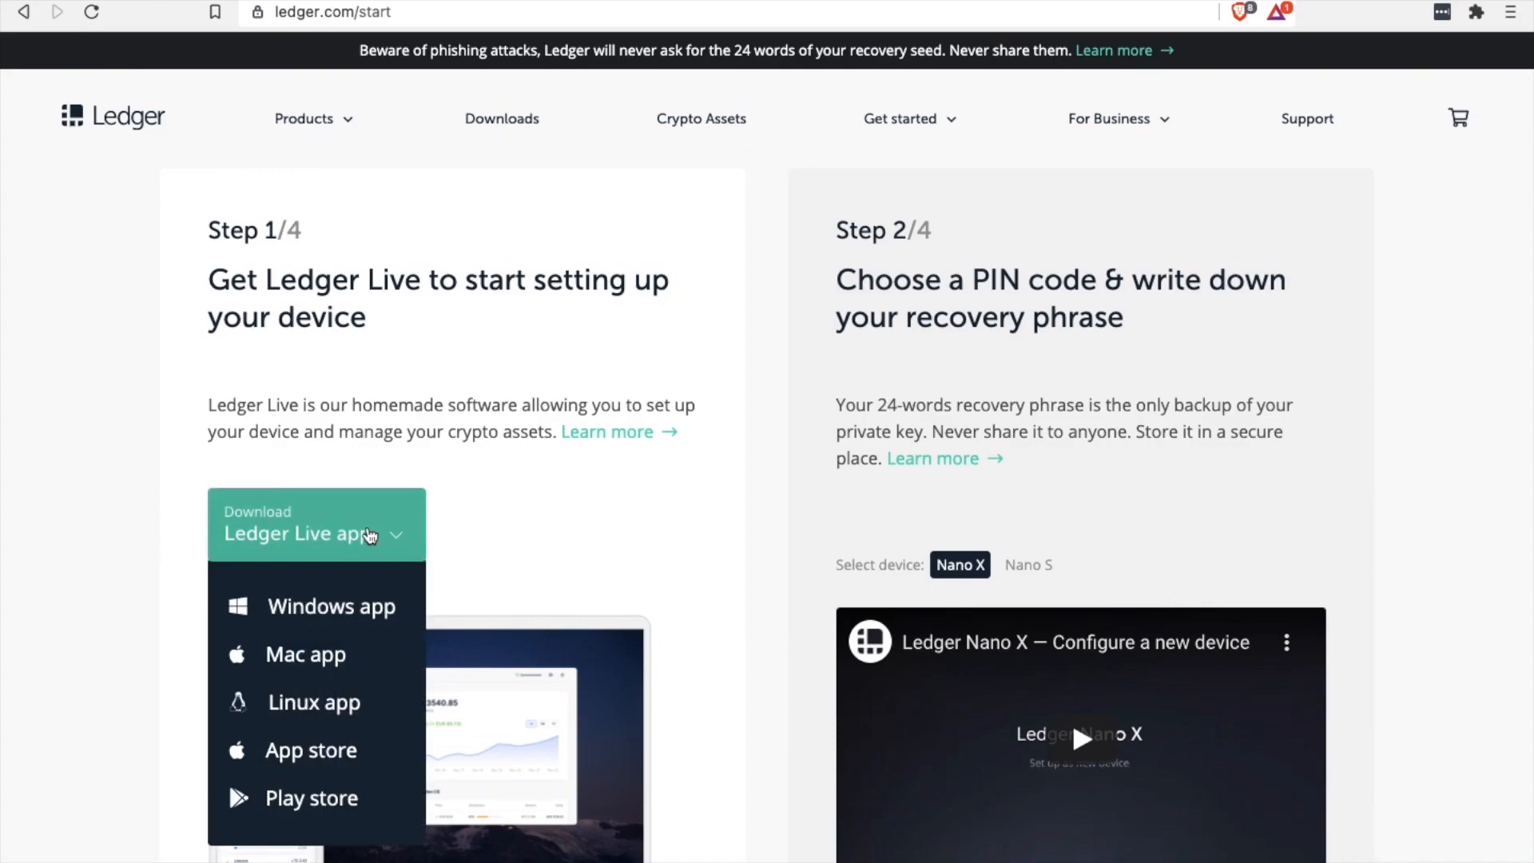
{"action": "mouse_move", "coordinate": [339, 661]}
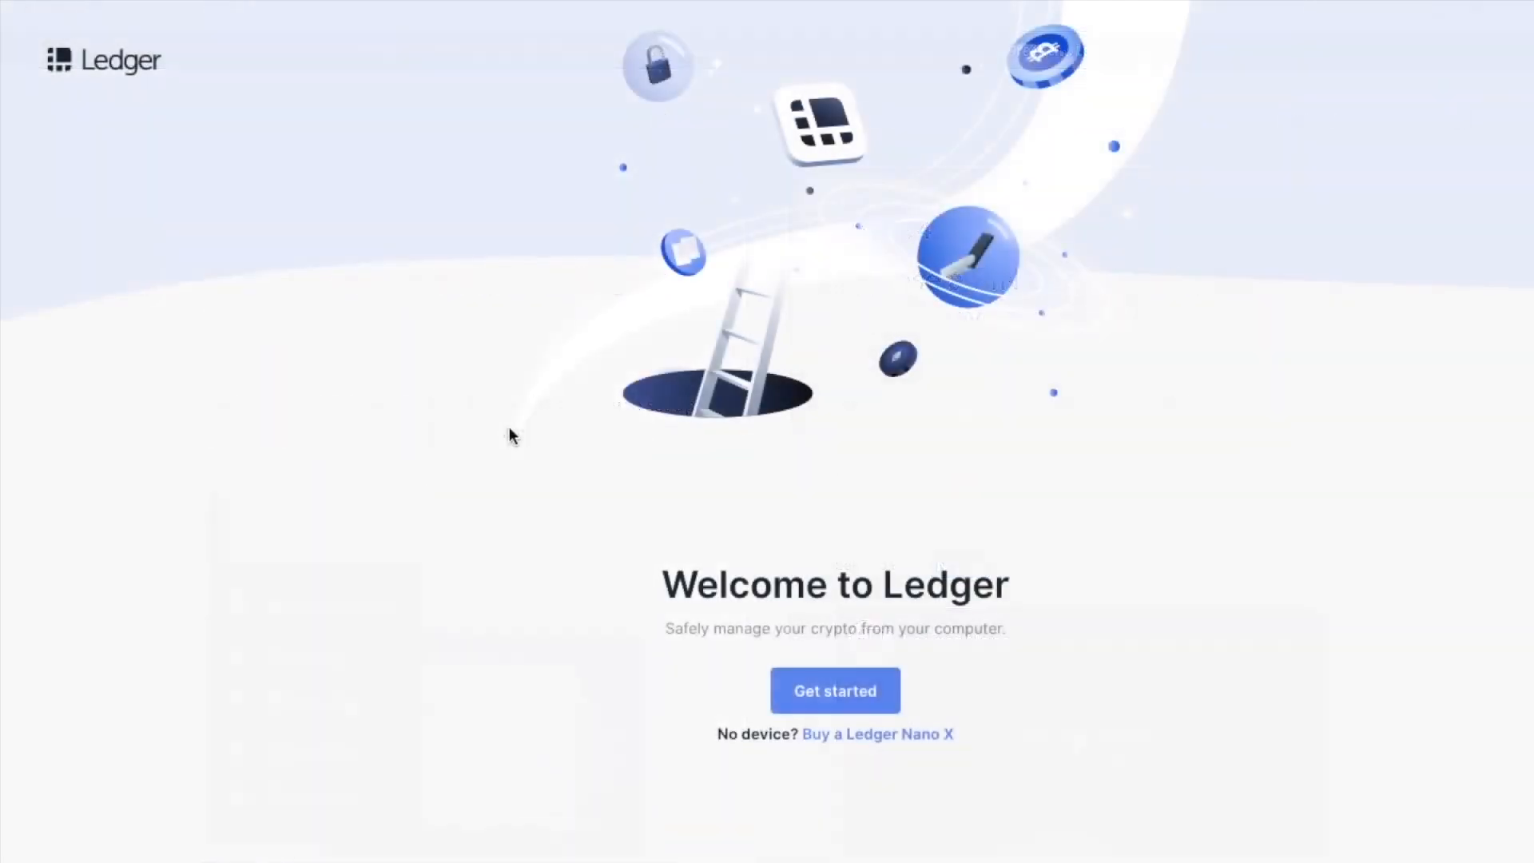
{"action": "mouse_move", "coordinate": [831, 689]}
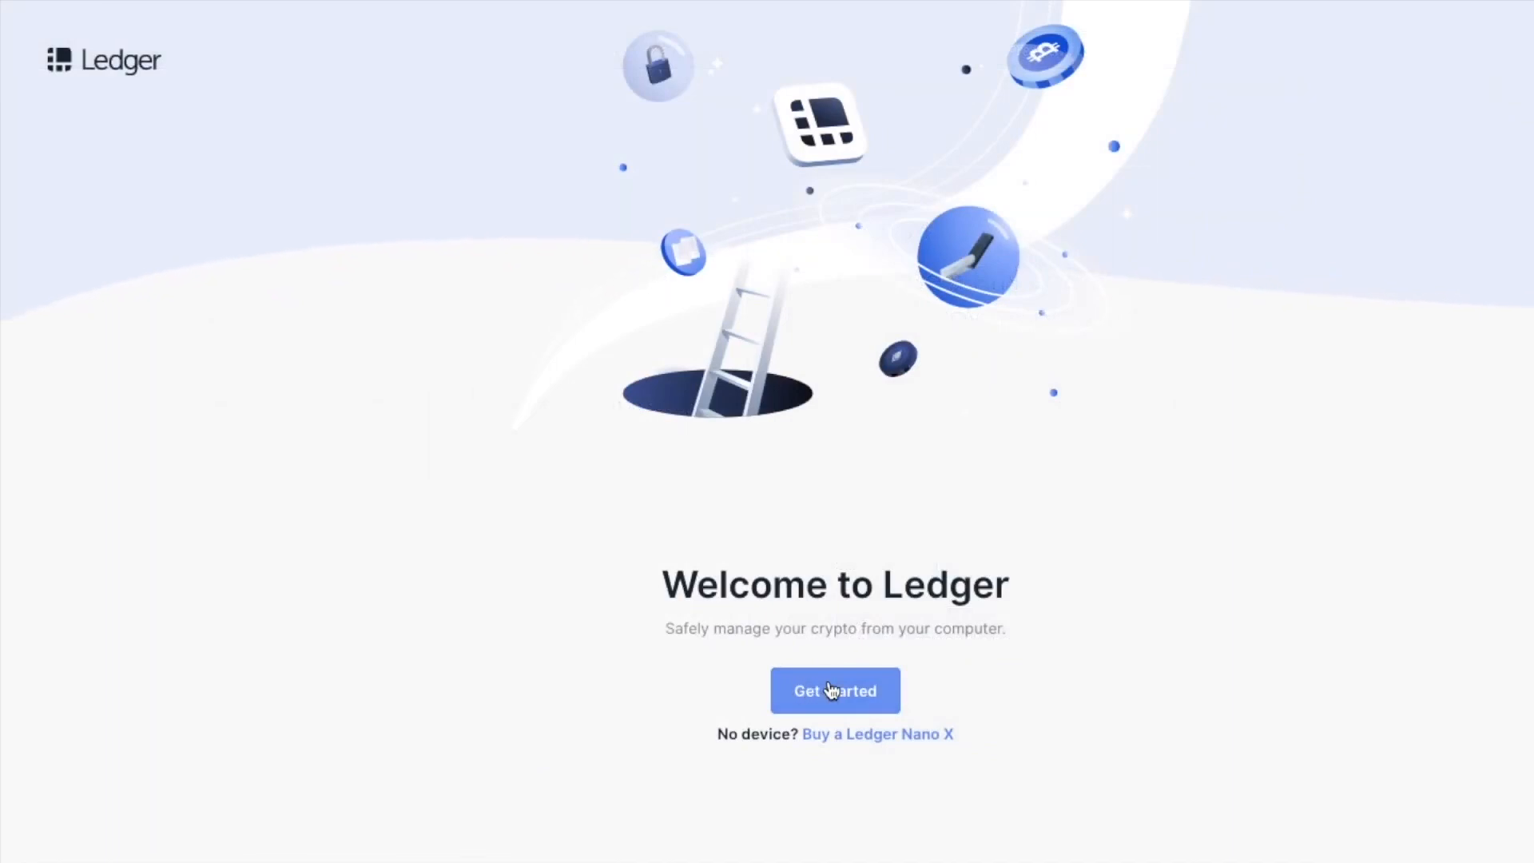
- Accept the recovery phrase warning and terms to enter Ledger Live
{"action": "left_click", "coordinate": [834, 690]}
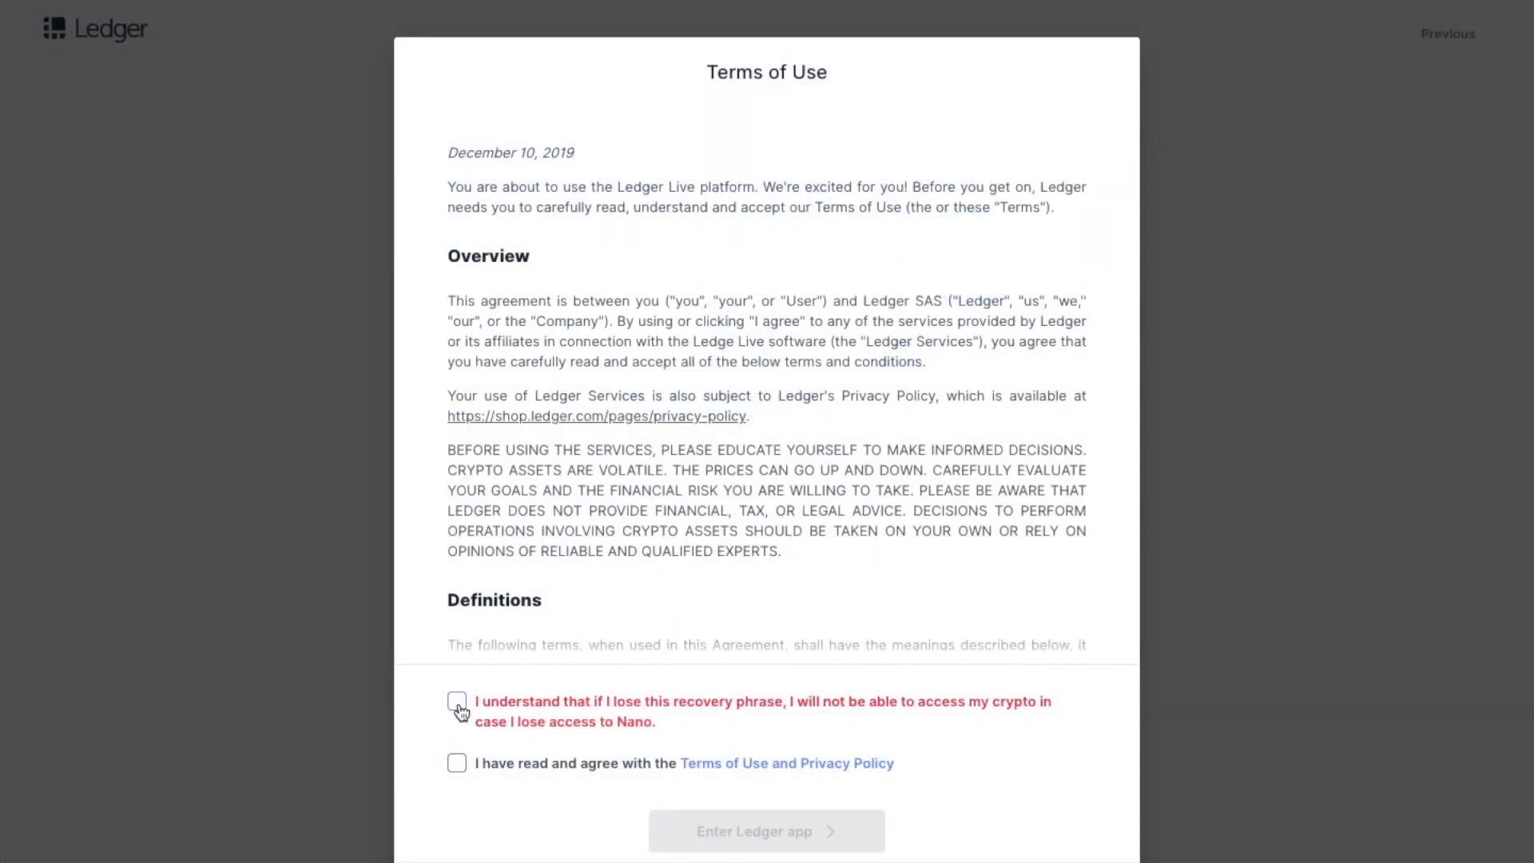
{"action": "left_click", "coordinate": [457, 702]}
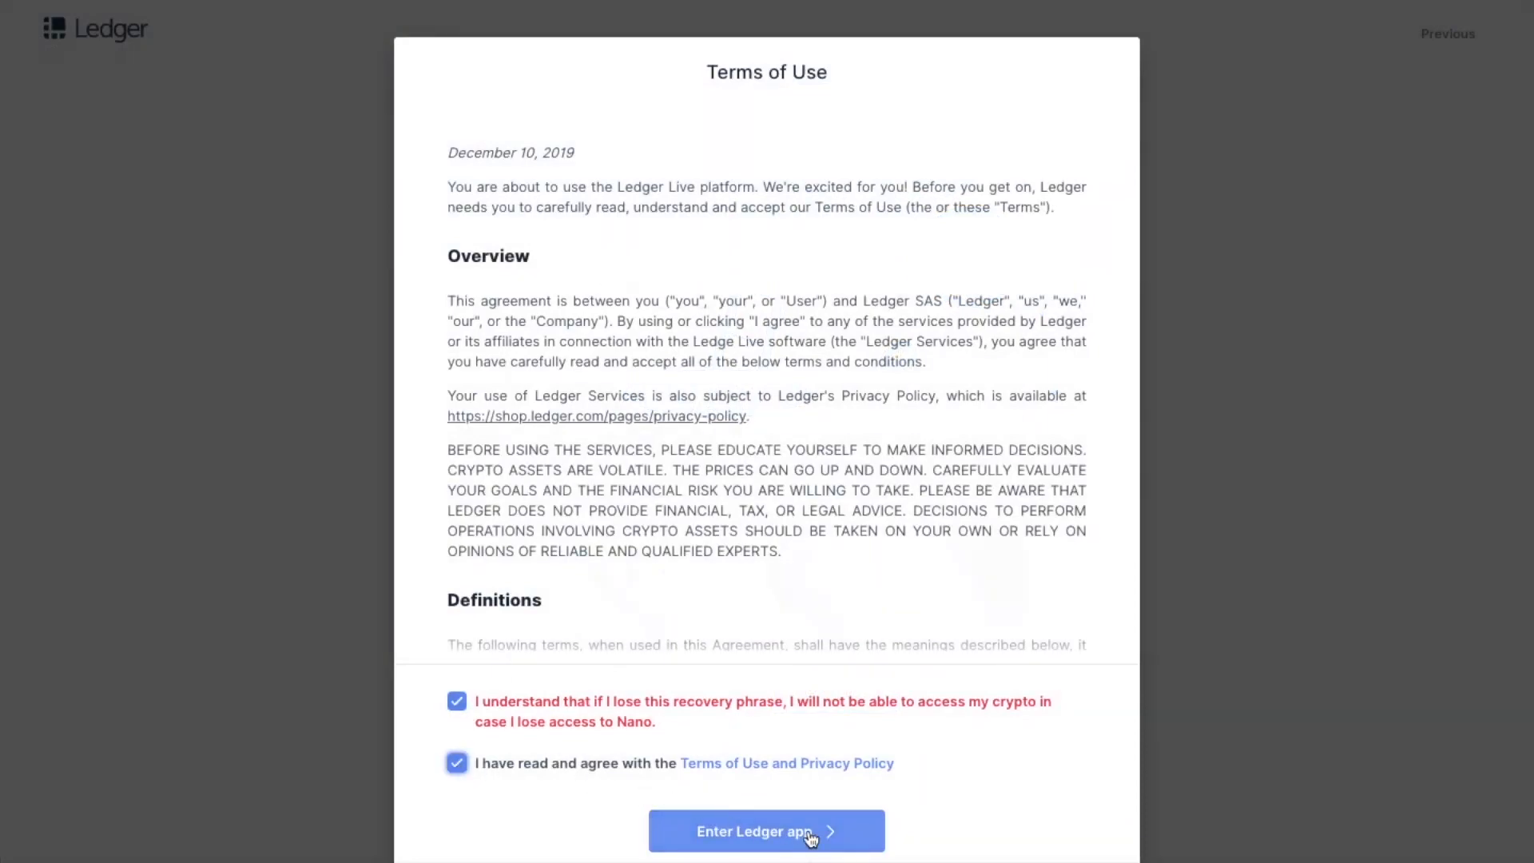
{"action": "left_click", "coordinate": [767, 831]}
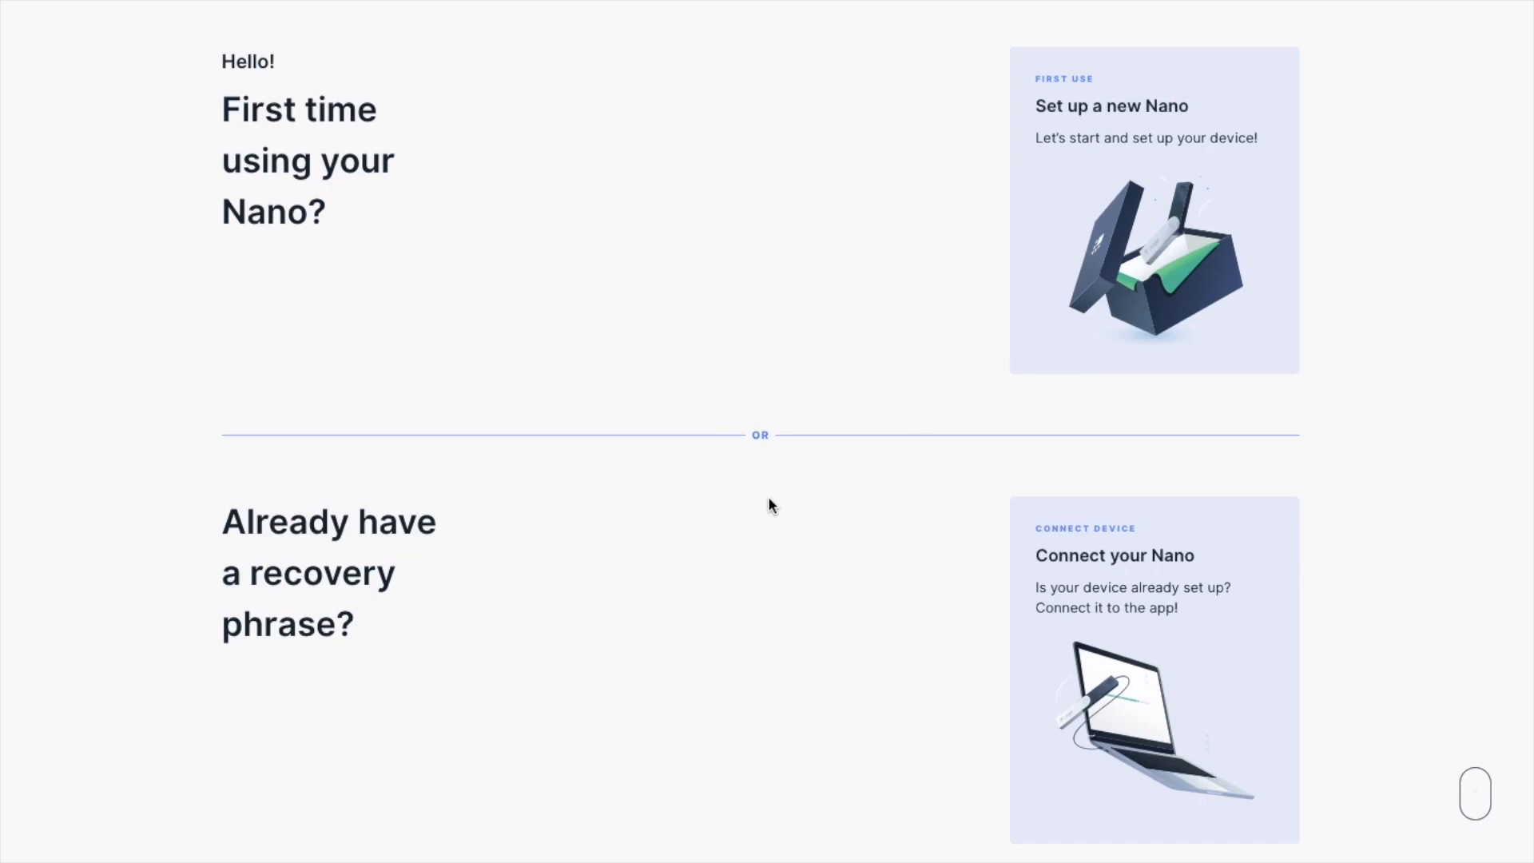
{"action": "mouse_move", "coordinate": [1083, 263]}
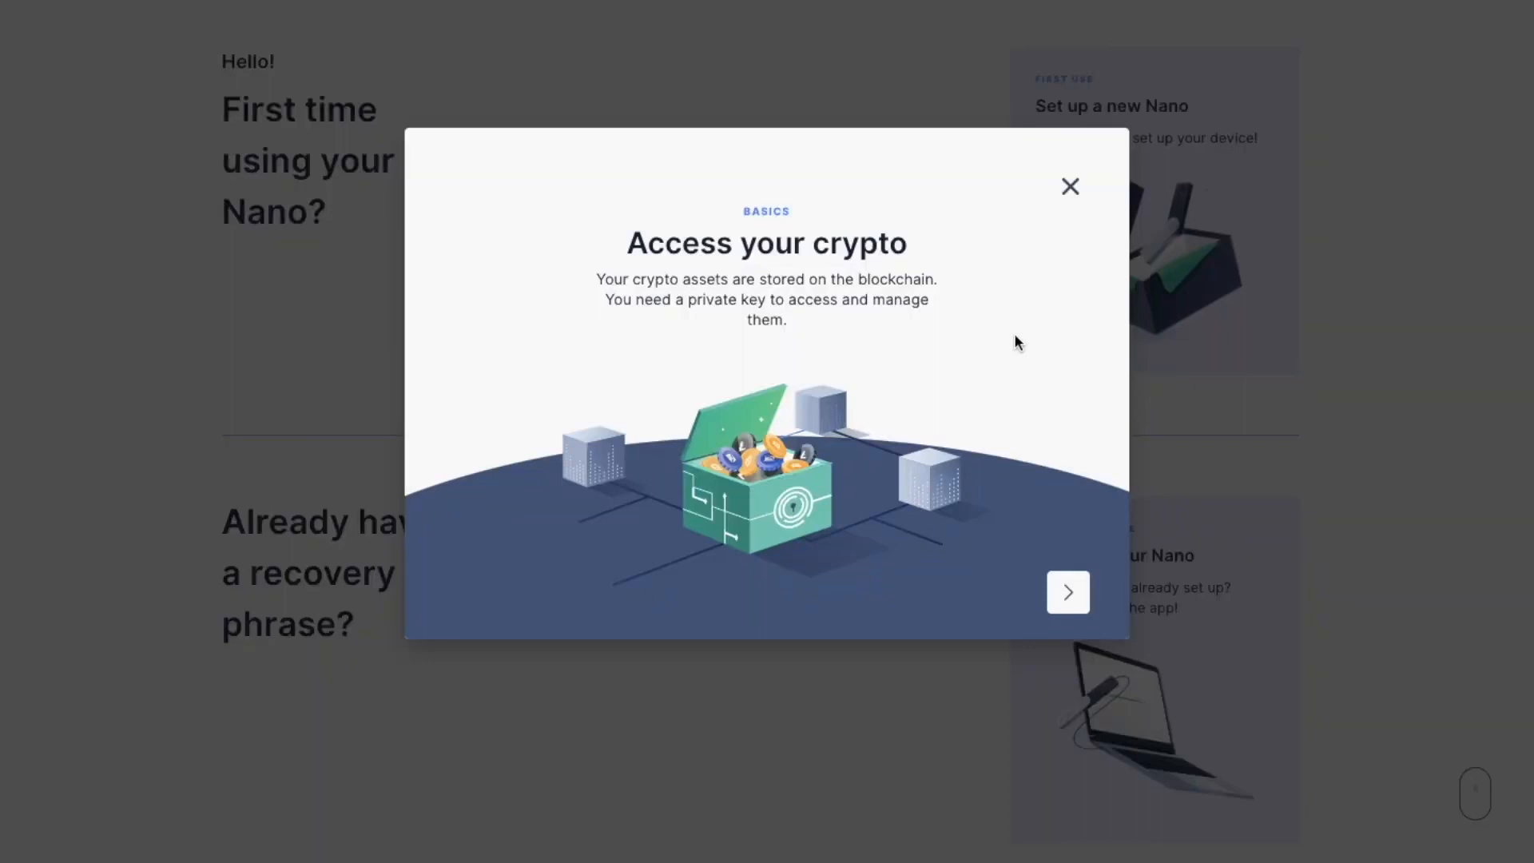
{"action": "mouse_move", "coordinate": [846, 393]}
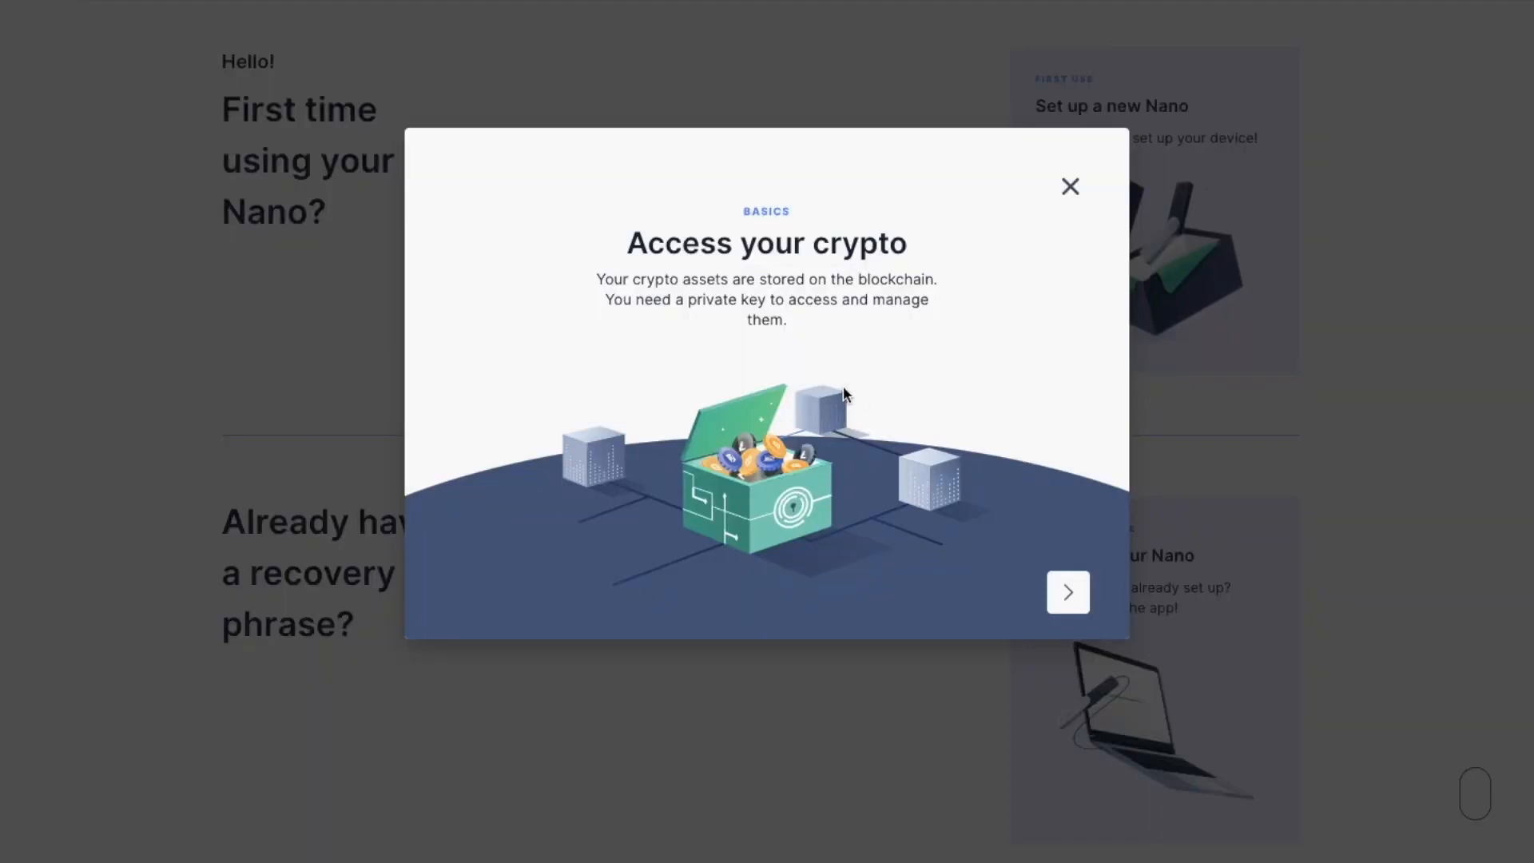
- Finish the Basics introduction slides and start setting up the Nano
{"action": "left_click", "coordinate": [1068, 591]}
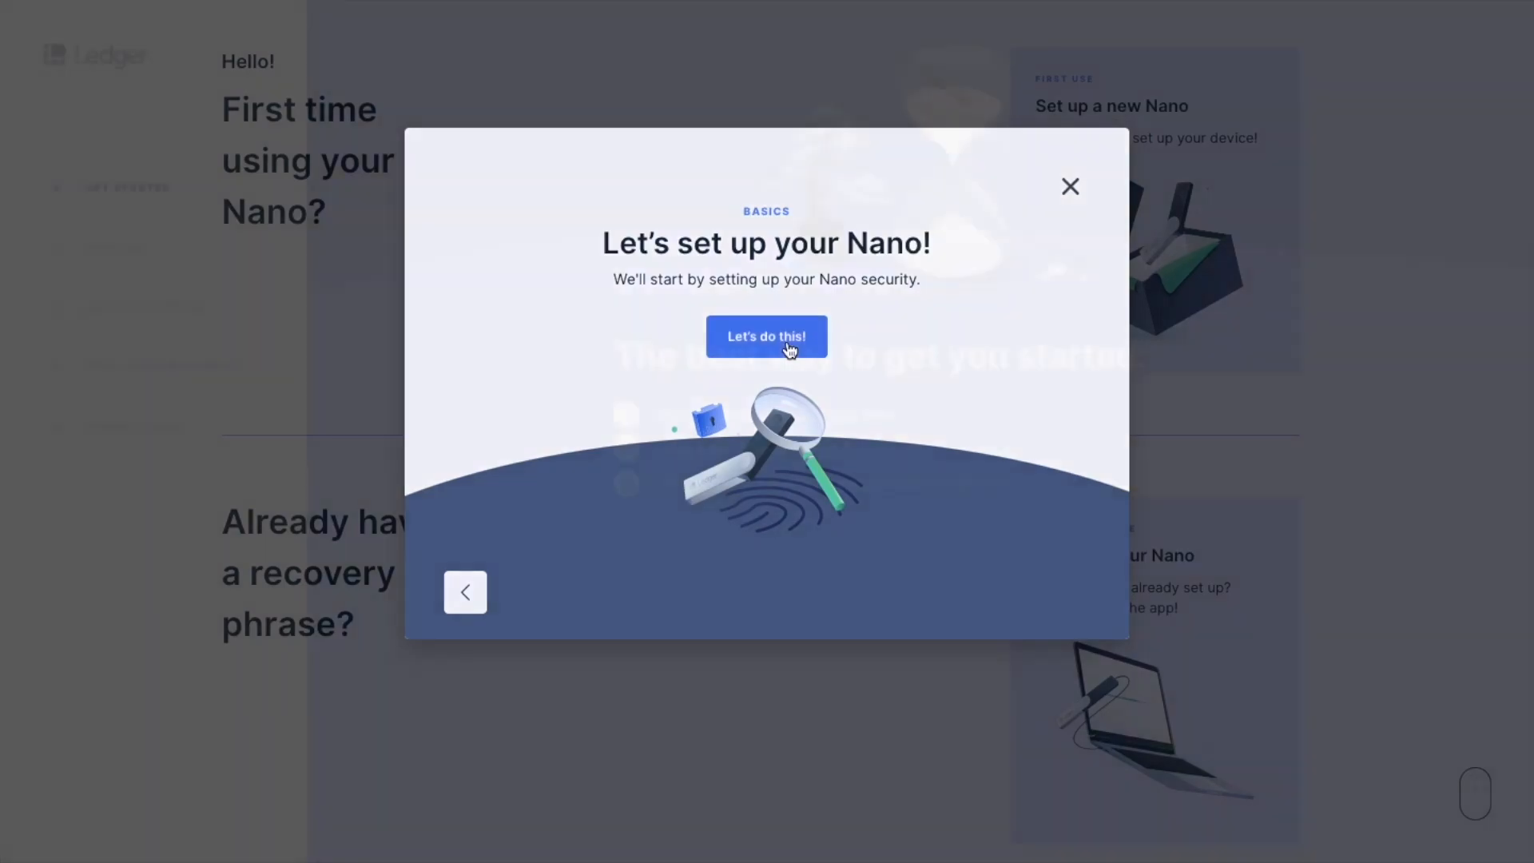
{"action": "left_click", "coordinate": [767, 335]}
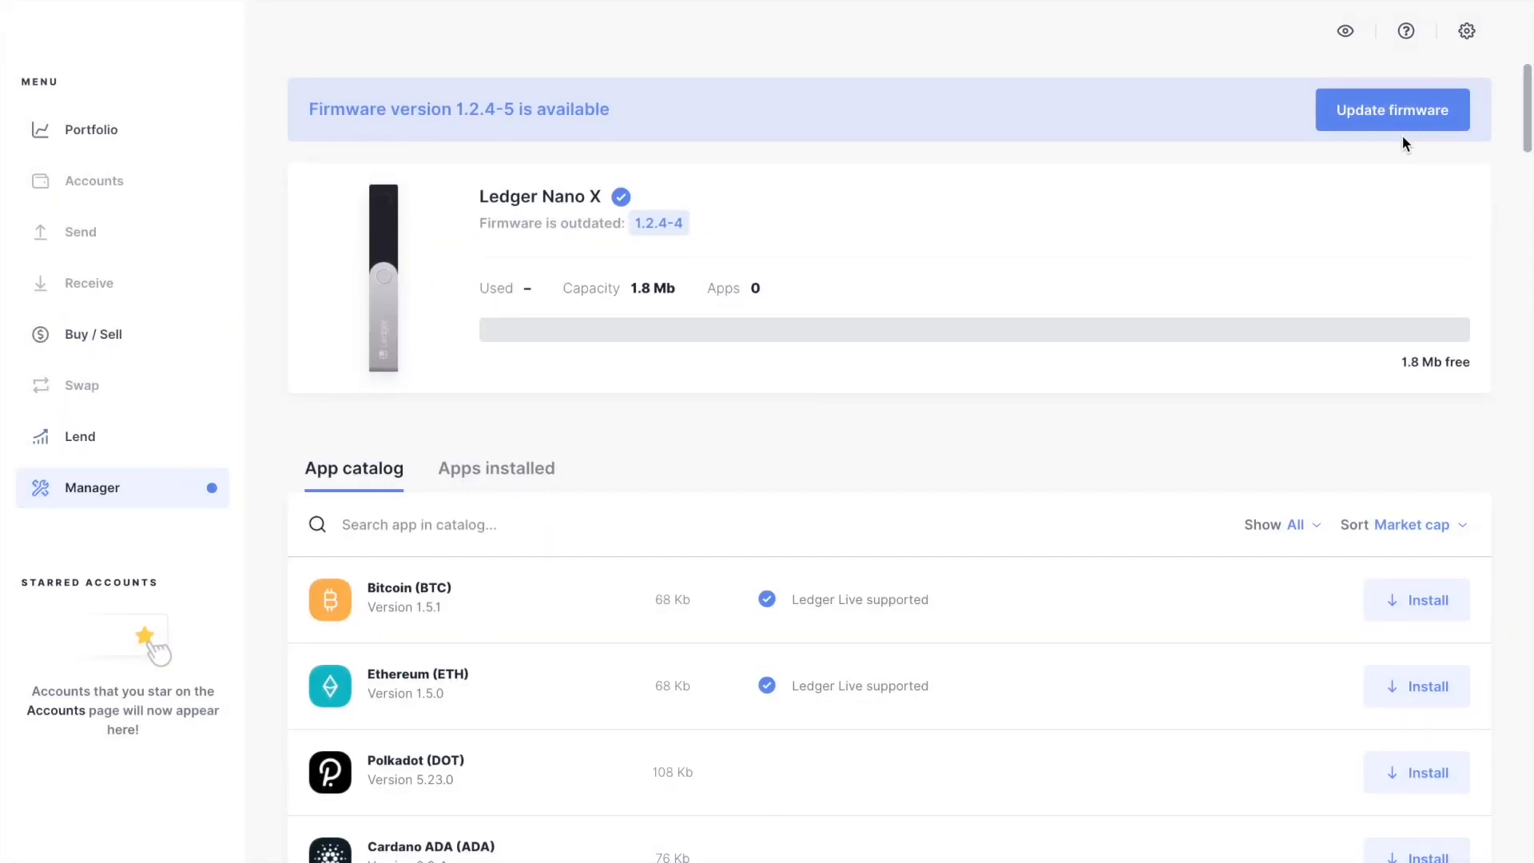
- Update the Nano X firmware and check the Bitcoin 1 (native segwit) account
{"action": "left_click", "coordinate": [1394, 109]}
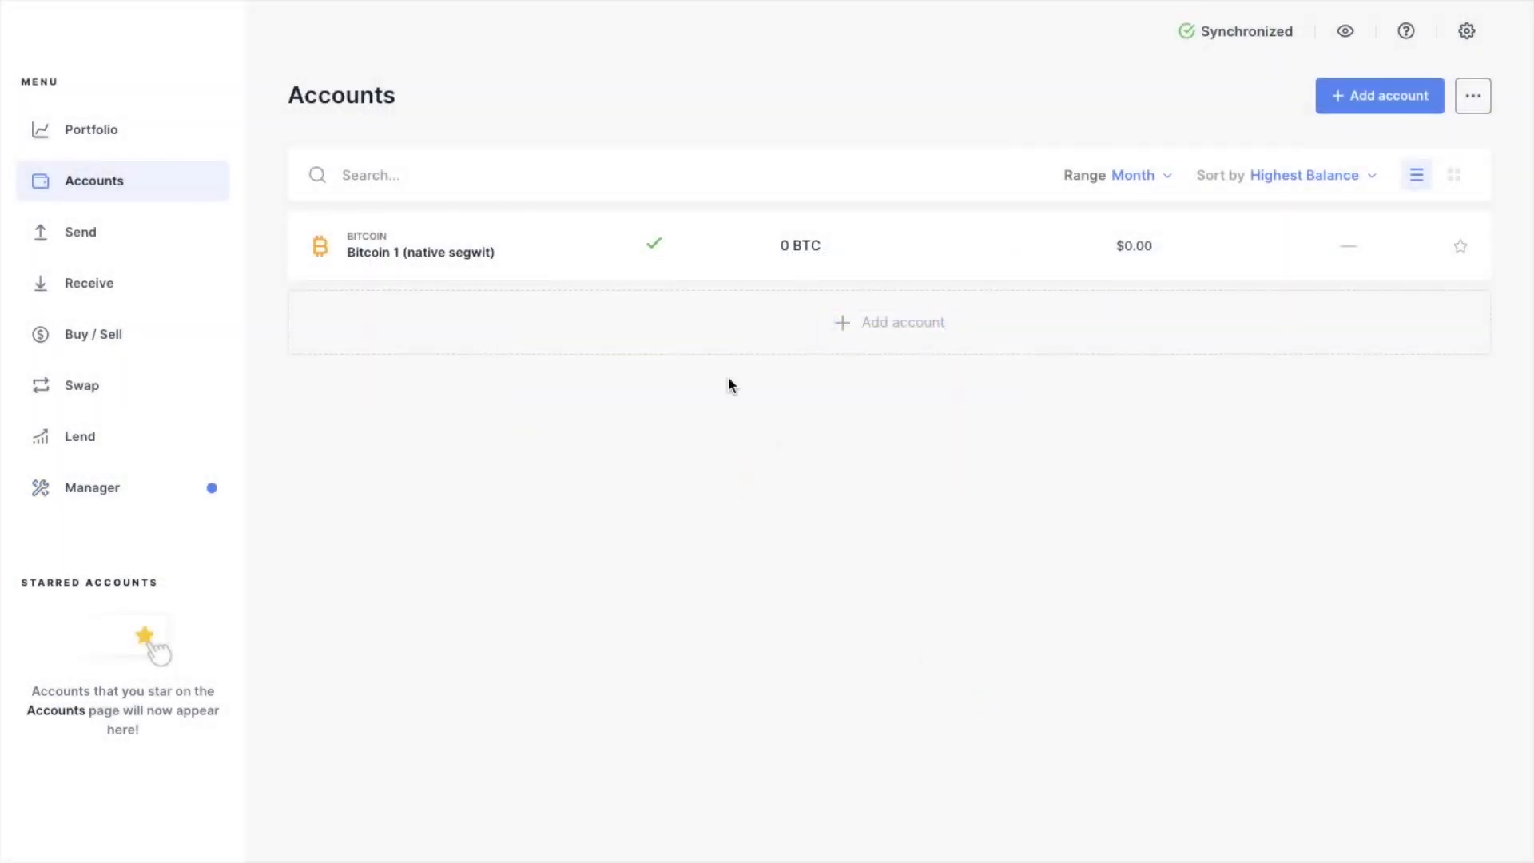
{"action": "left_click", "coordinate": [422, 251]}
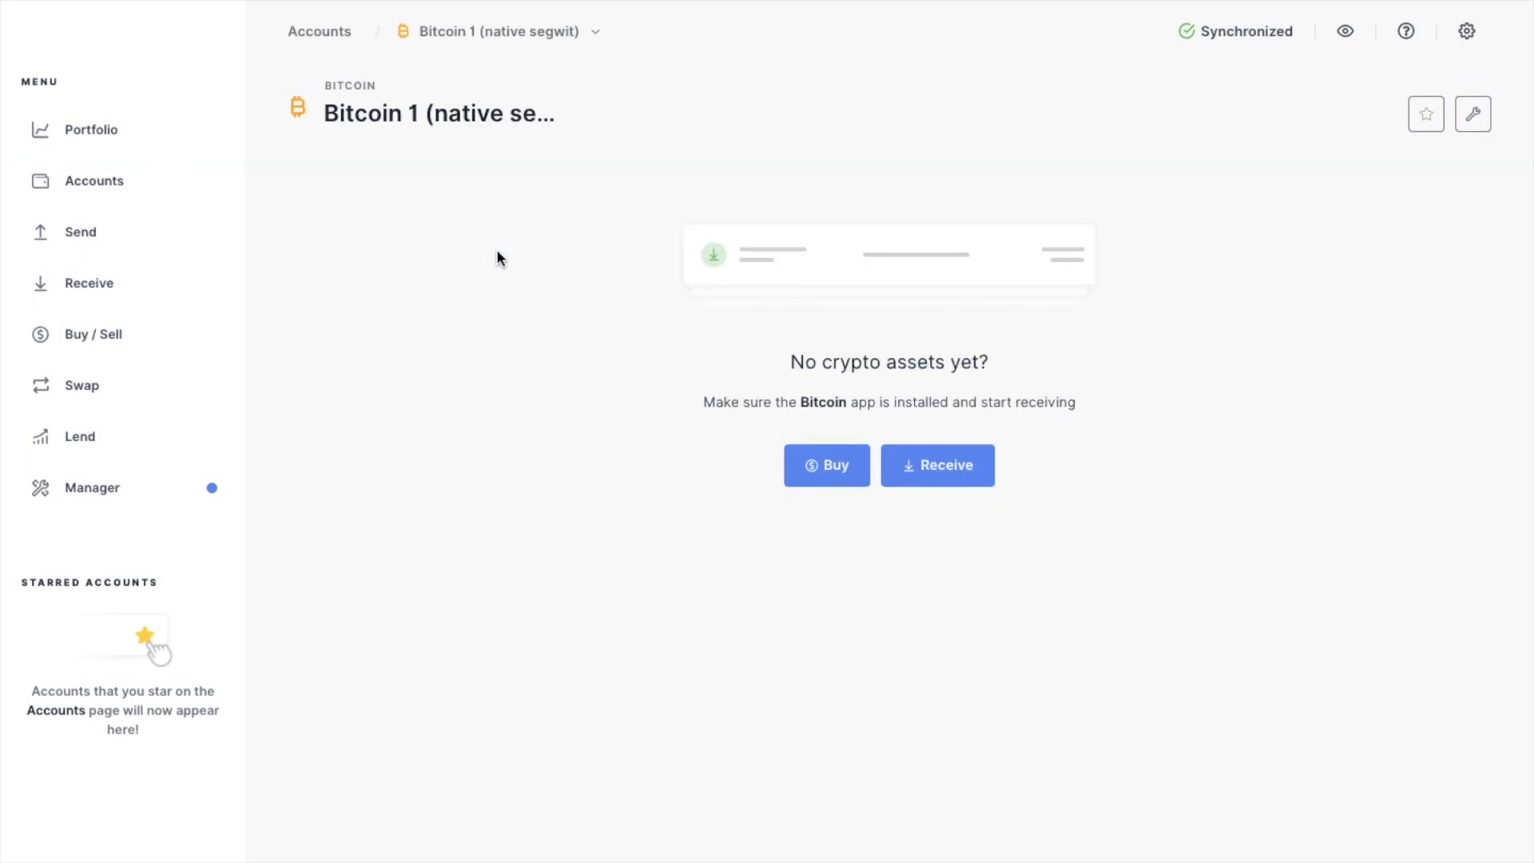
- Return to the Manager with Ethereum installed and begin adding Ethereum accounts
{"action": "left_click", "coordinate": [93, 487]}
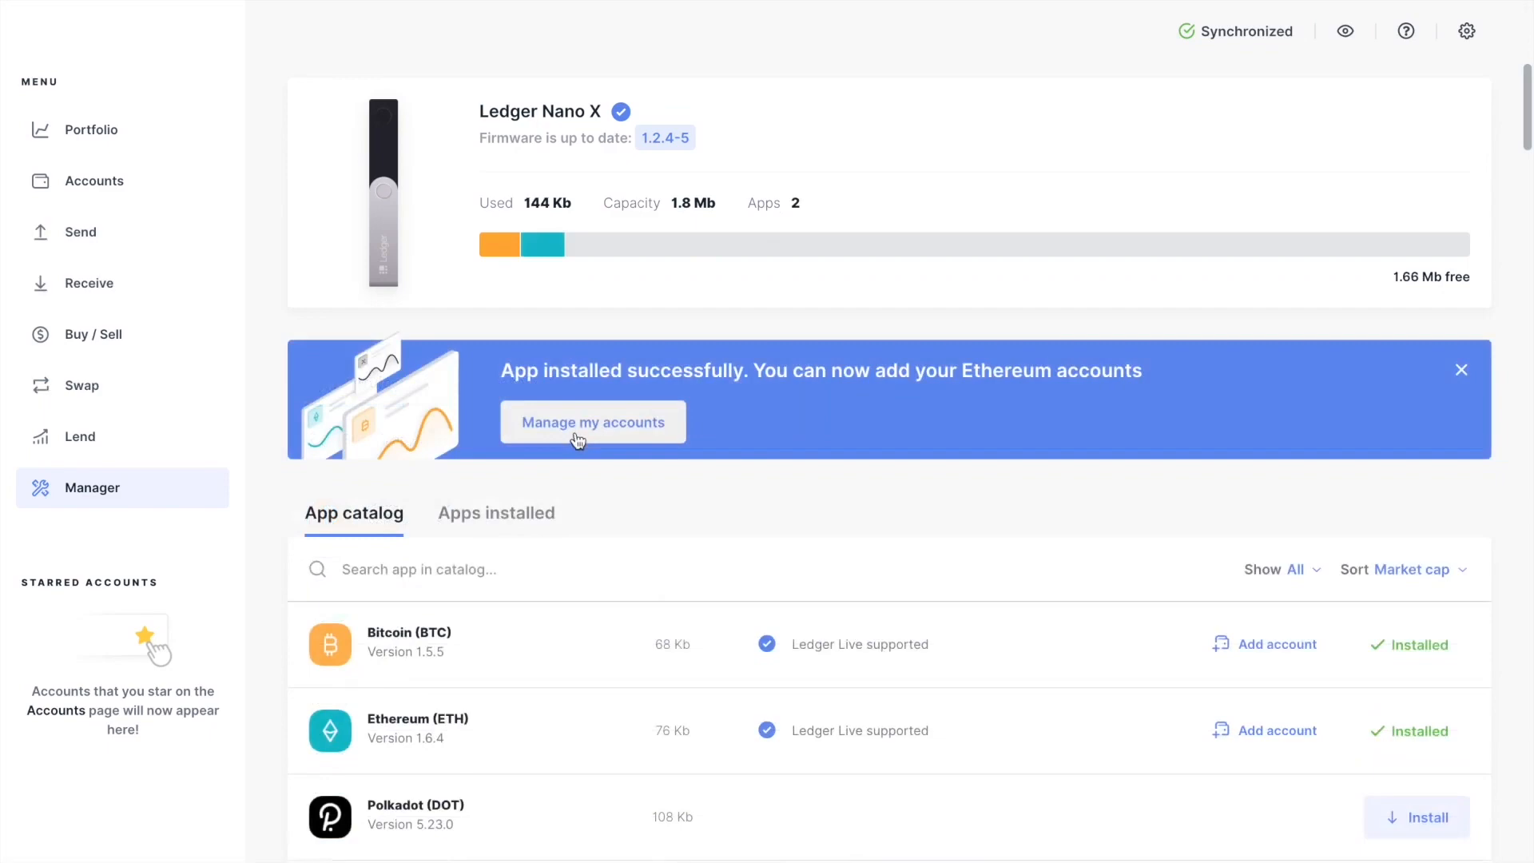
{"action": "left_click", "coordinate": [593, 422]}
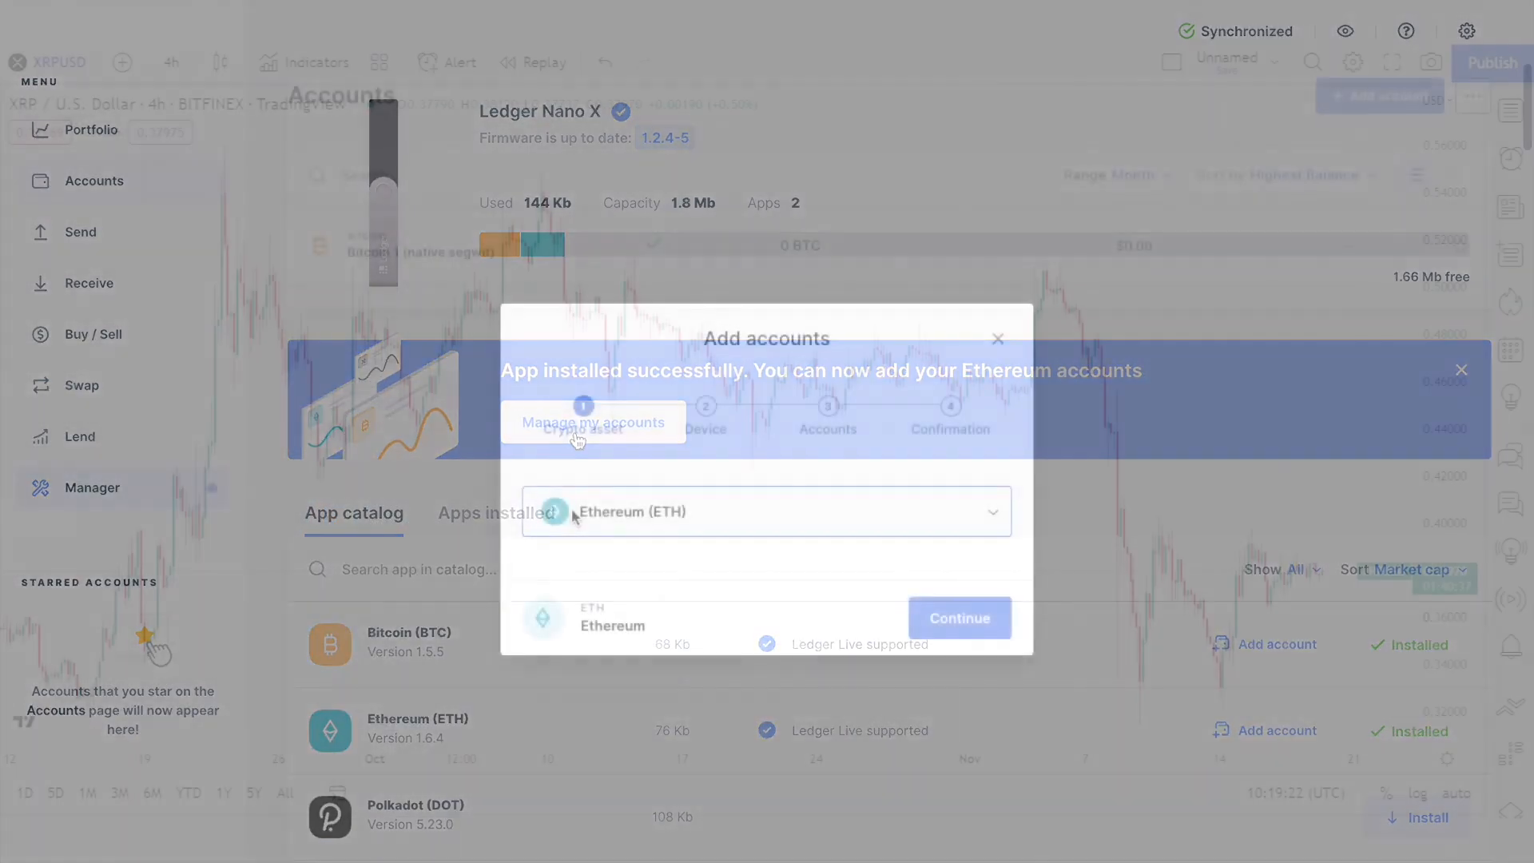
- Confirm Ethereum (ETH) as the asset for the new account and continue
{"action": "left_click", "coordinate": [997, 339]}
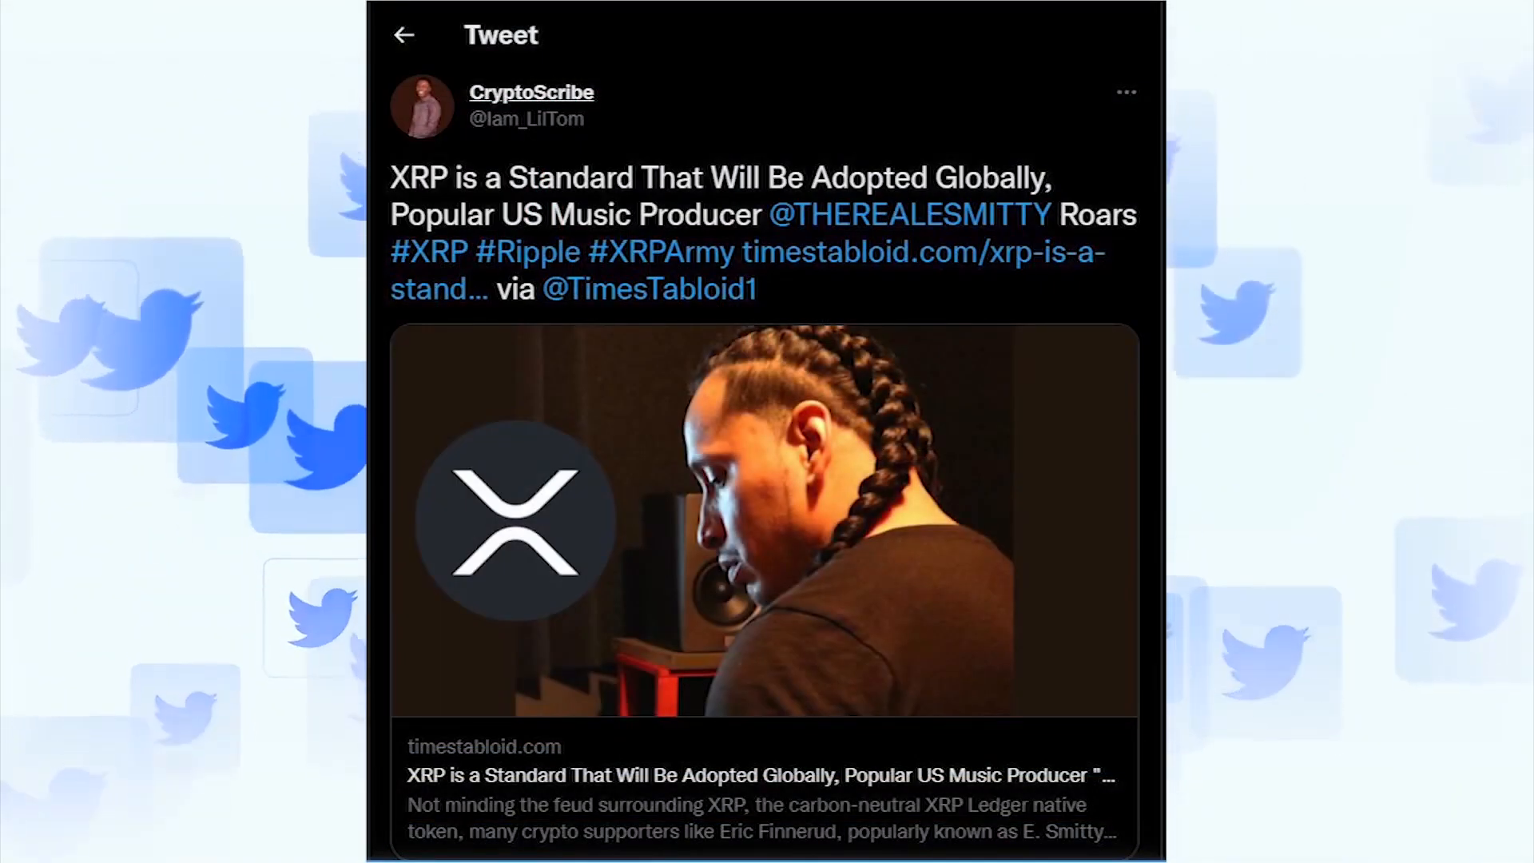
{"action": "left_click", "coordinate": [531, 92]}
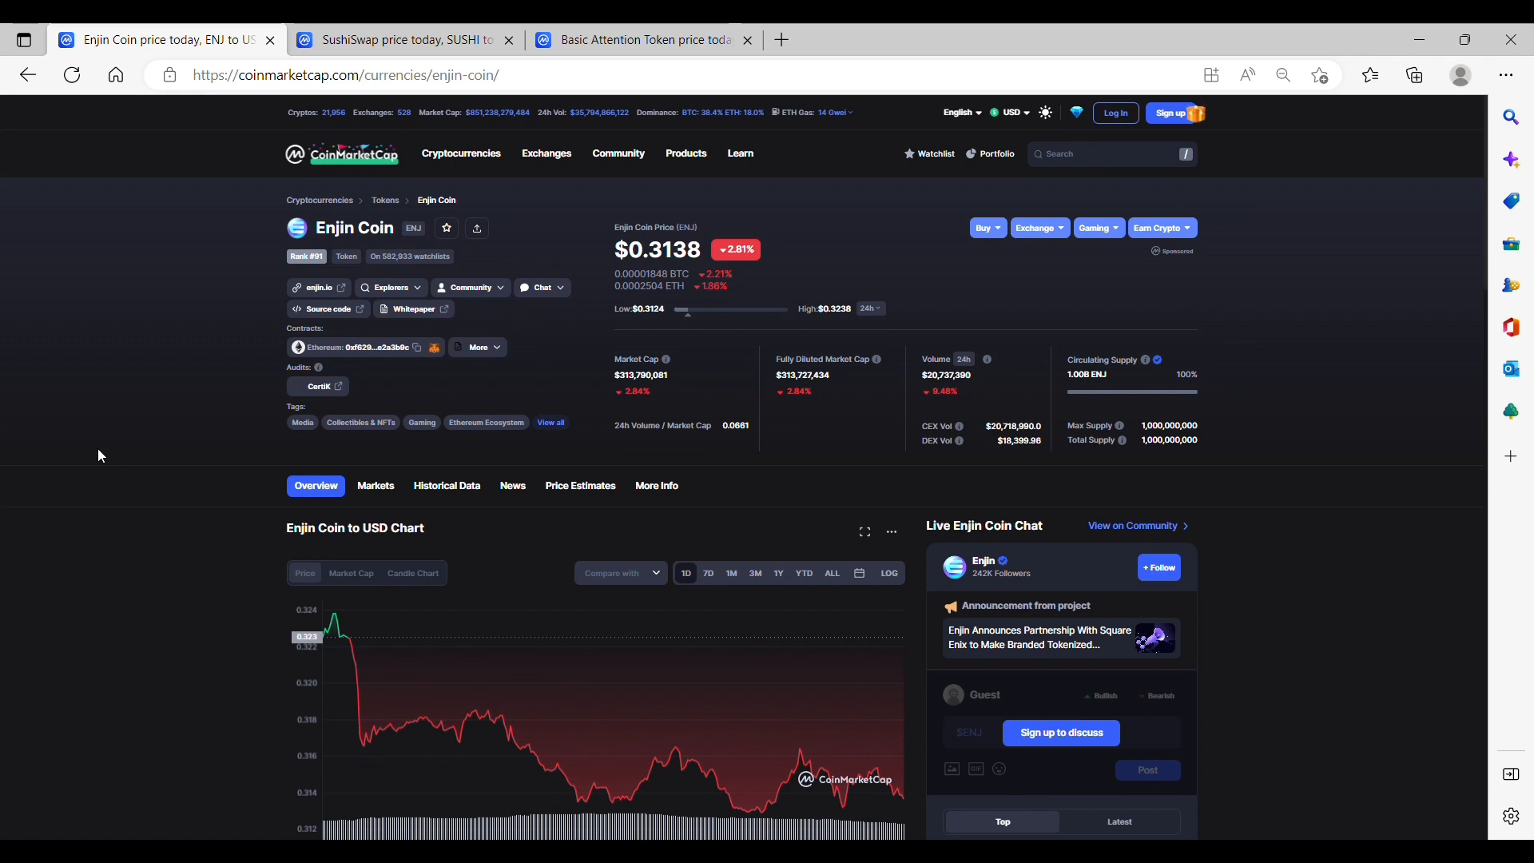
{"action": "mouse_move", "coordinate": [358, 58]}
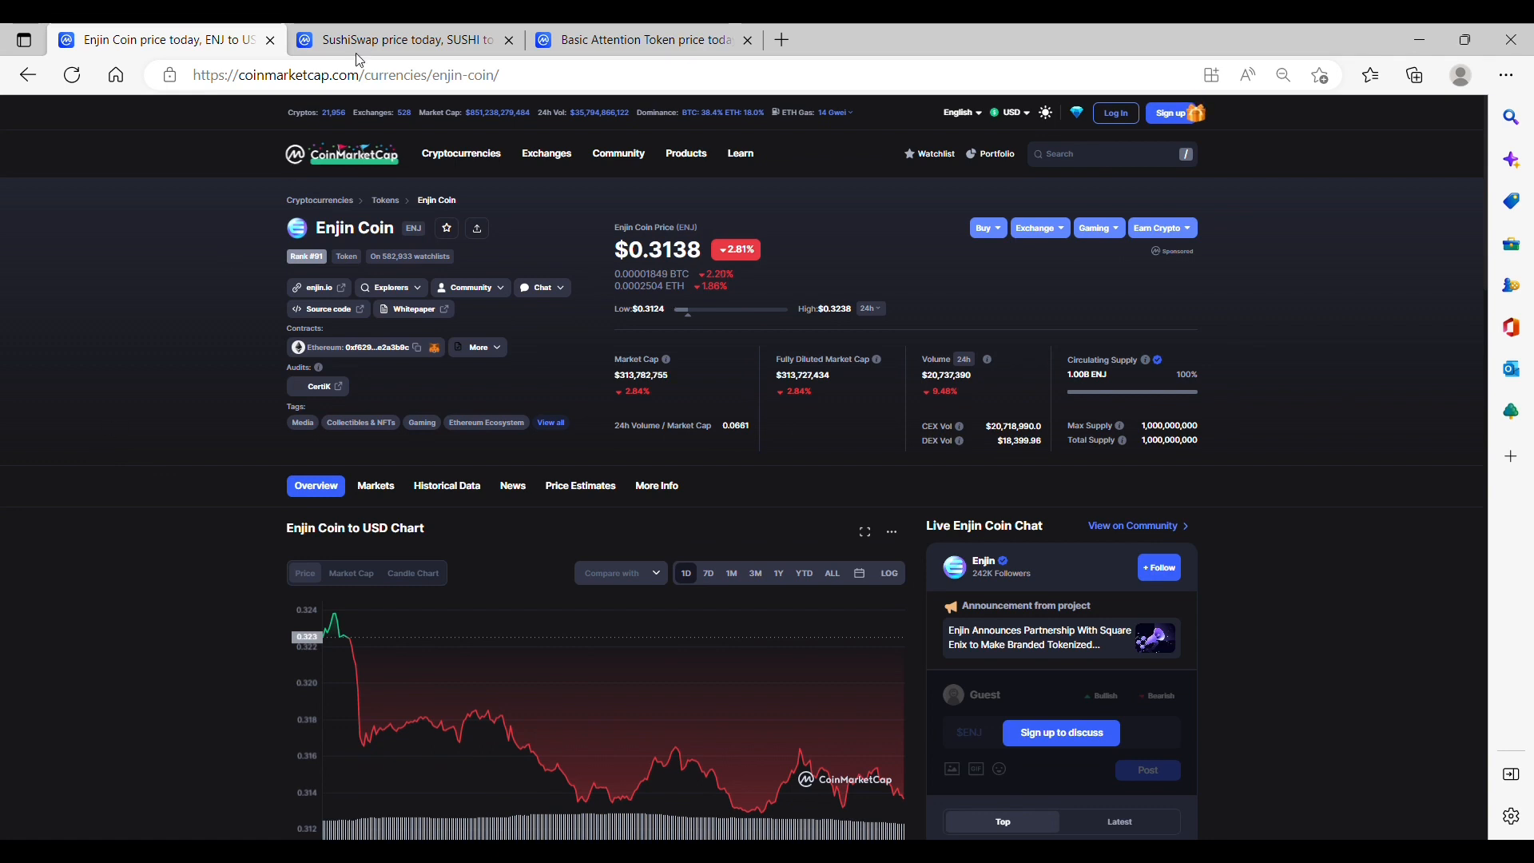
- View SushiSwap at $1.26, then Basic Attention Token at $0.2325 on CoinMarketCap
{"action": "left_click", "coordinate": [401, 40]}
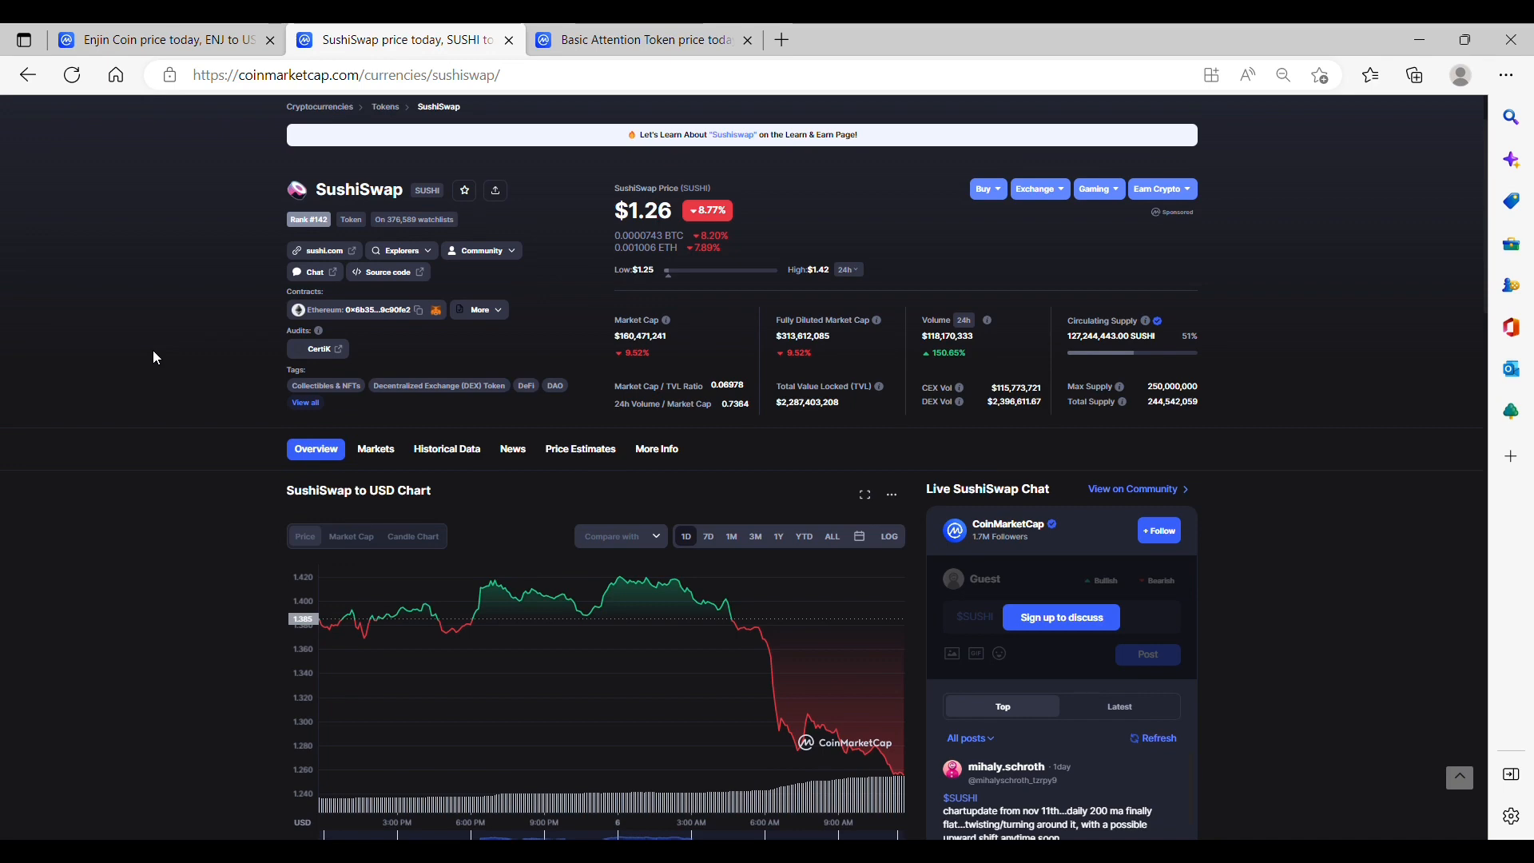
{"action": "left_click", "coordinate": [643, 38]}
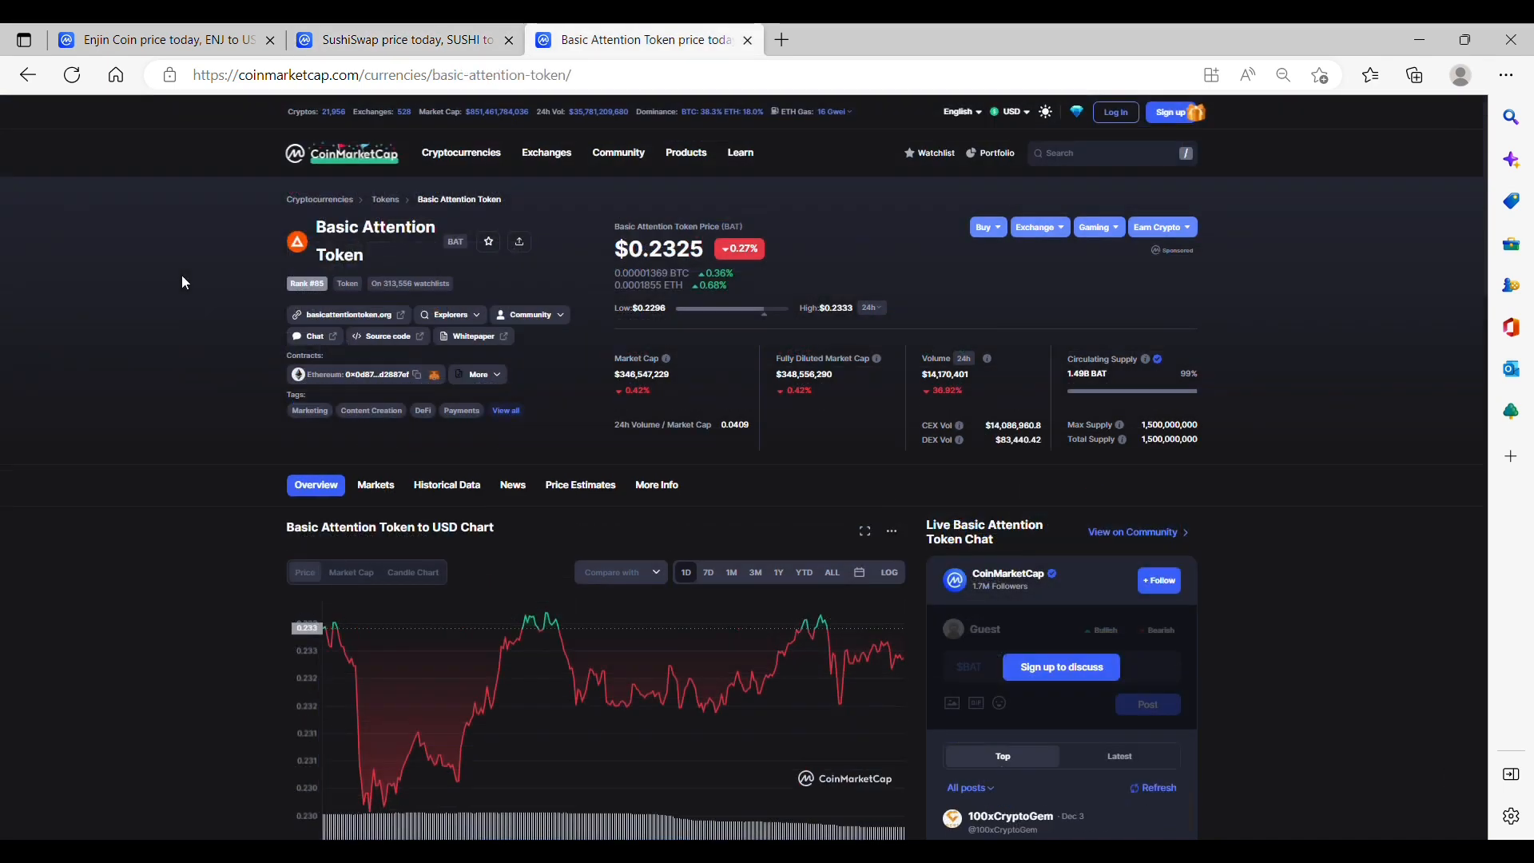